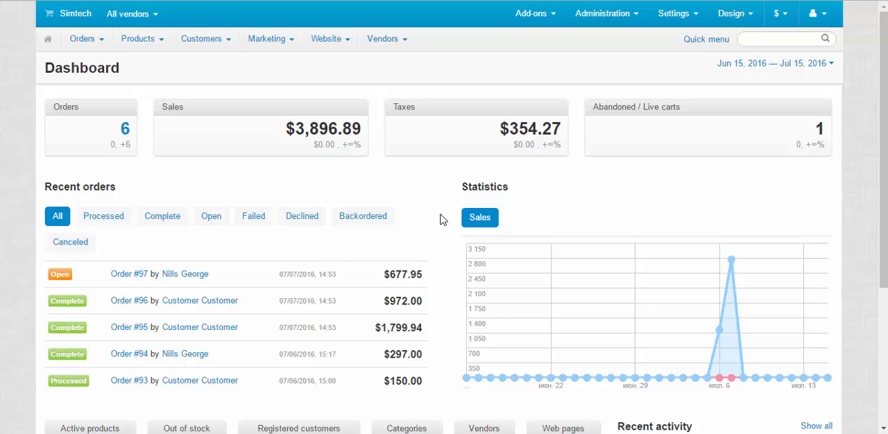
mouse_move(434, 220)
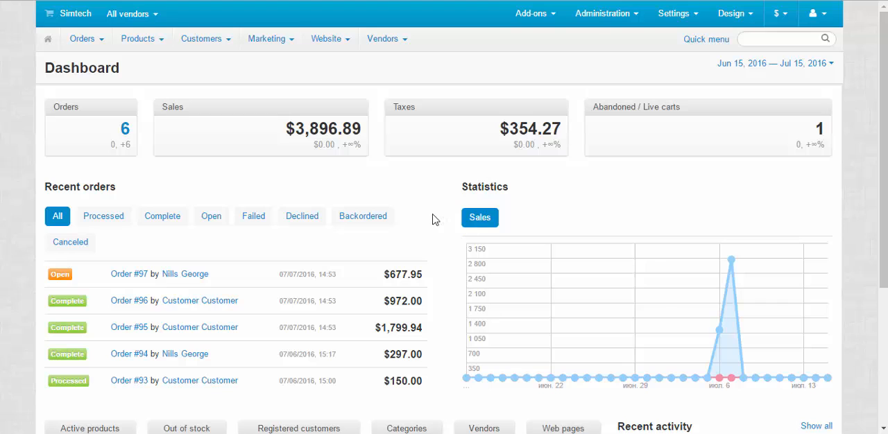
mouse_move(415, 124)
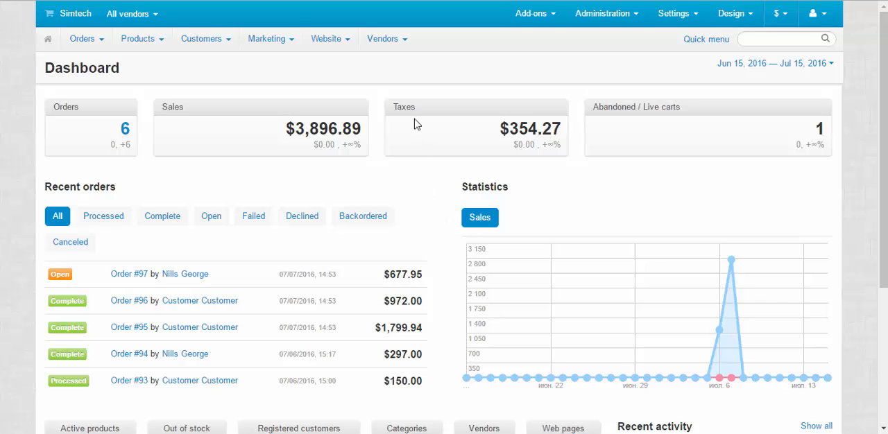
Step: Expand the Vendors menu in the top navigation bar
click(382, 38)
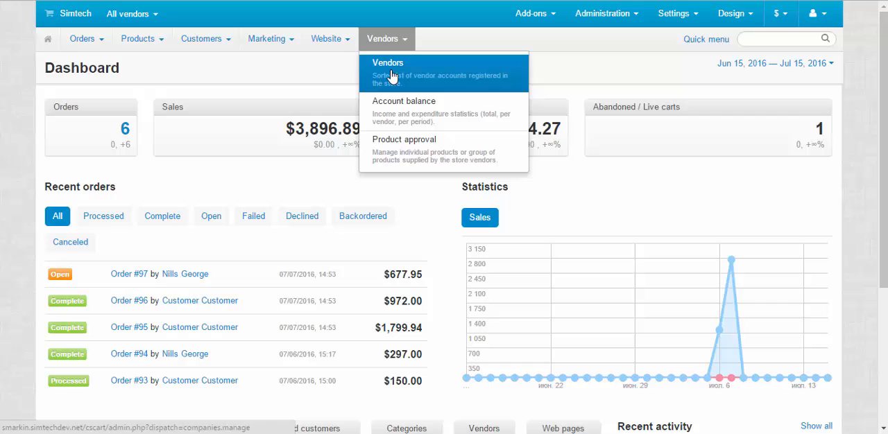
Step: Go to the Vendors list showing Simtech and ACME Corp
click(388, 62)
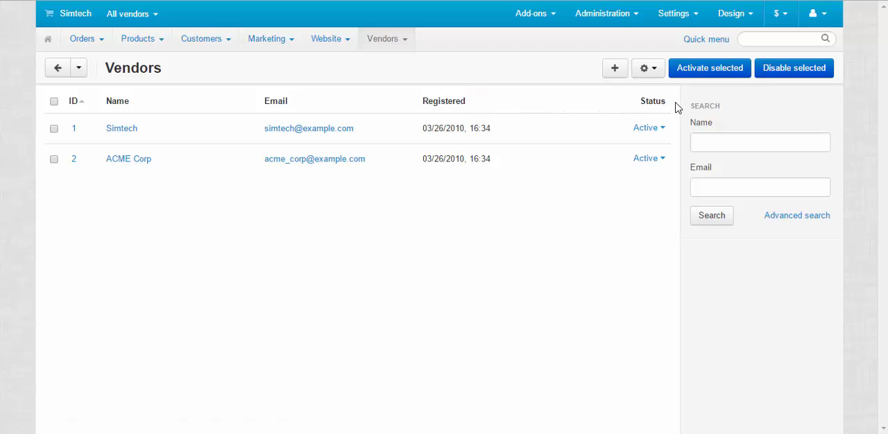
mouse_move(663, 111)
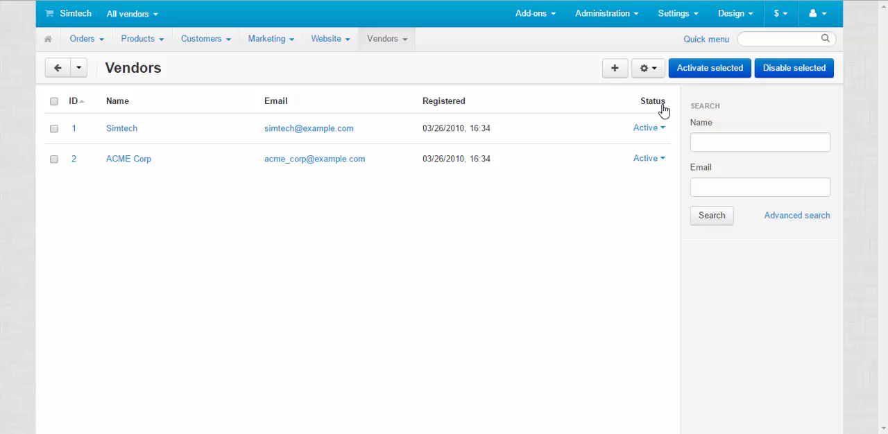
click(564, 128)
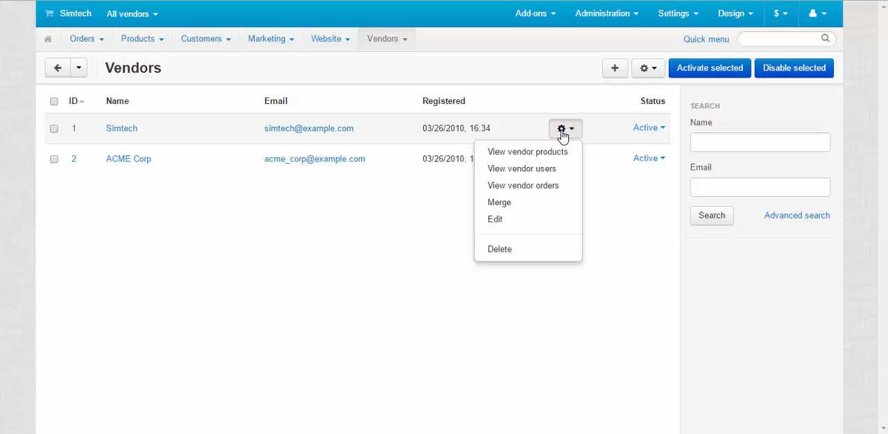
mouse_move(569, 152)
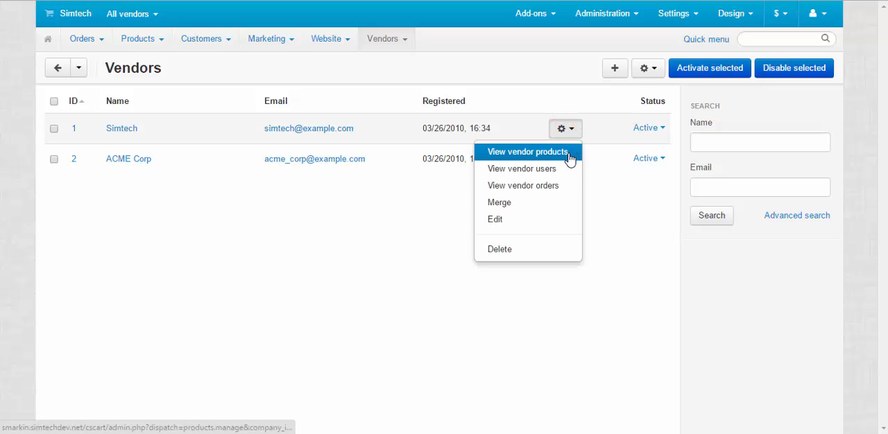
mouse_move(544, 173)
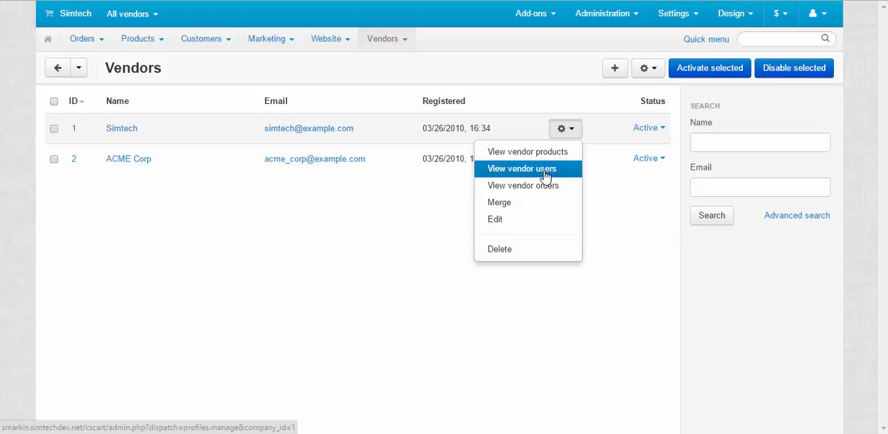
mouse_move(550, 194)
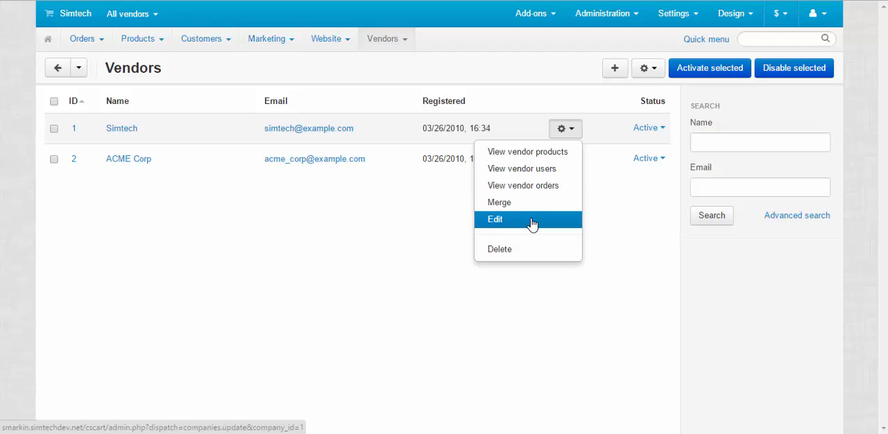
mouse_move(527, 233)
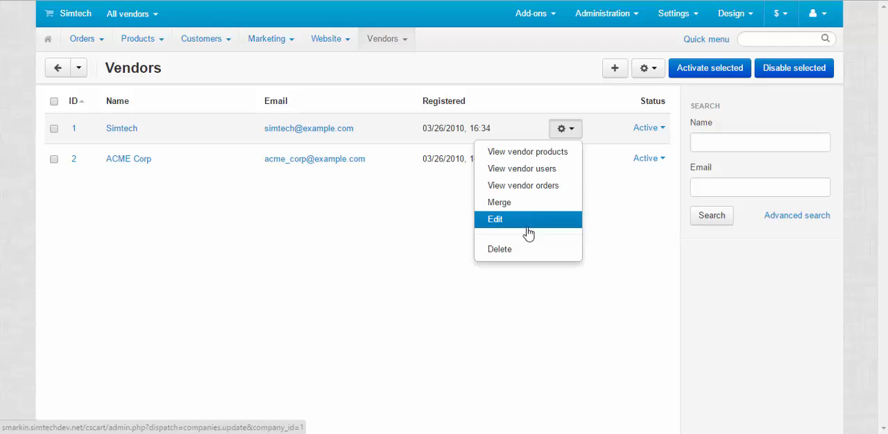
mouse_move(526, 253)
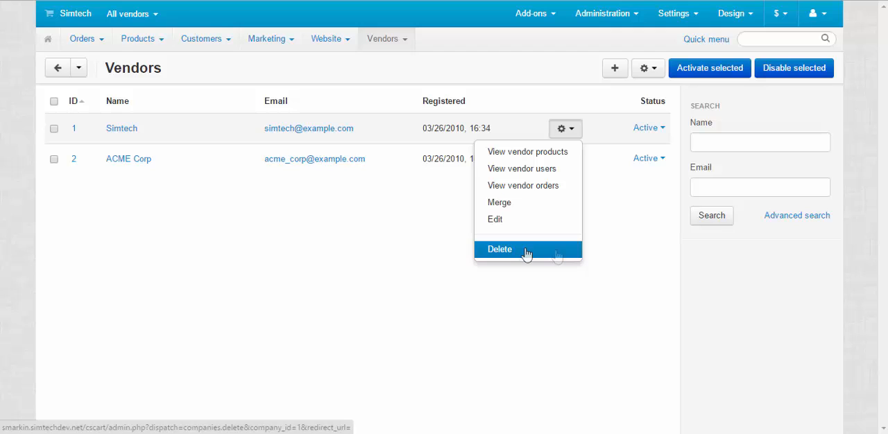
click(500, 249)
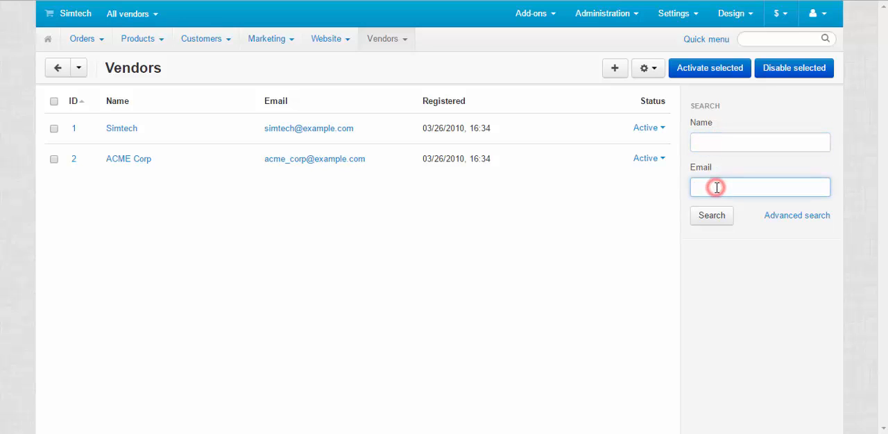
click(797, 215)
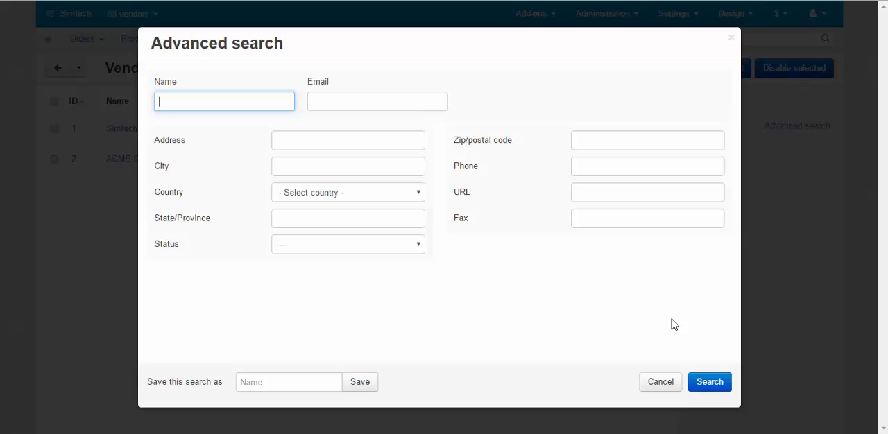
click(660, 381)
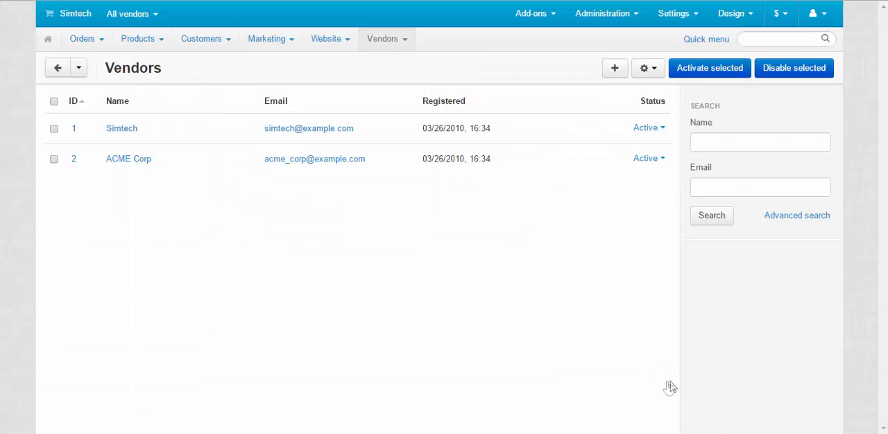
mouse_move(589, 77)
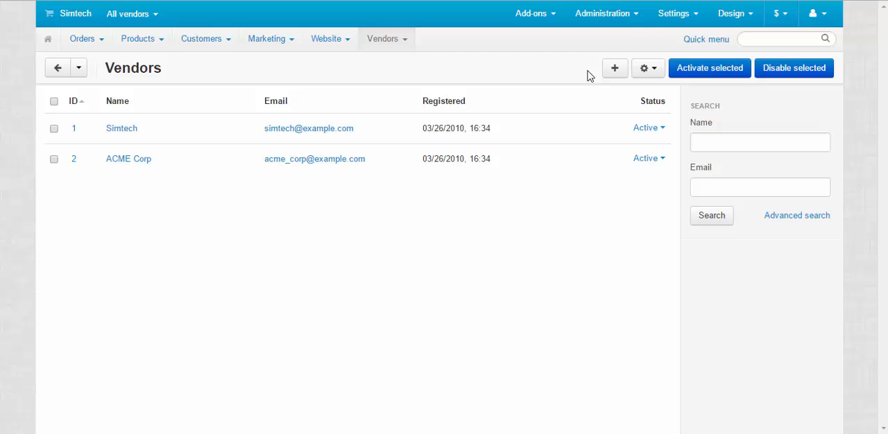
mouse_move(615, 68)
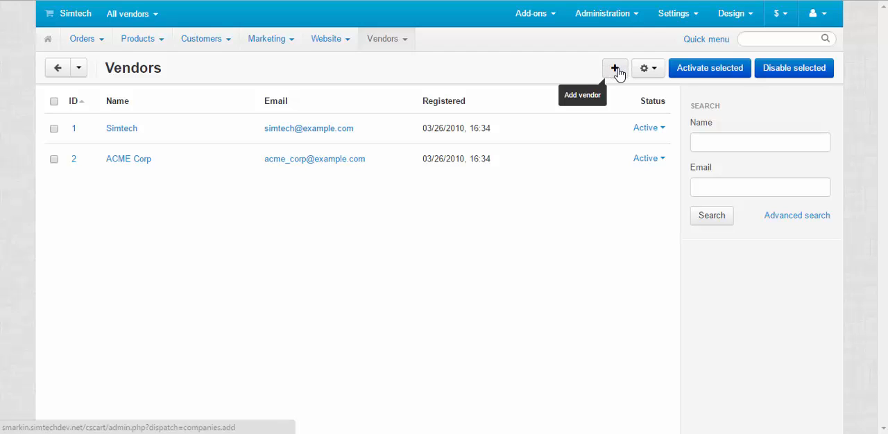
click(648, 68)
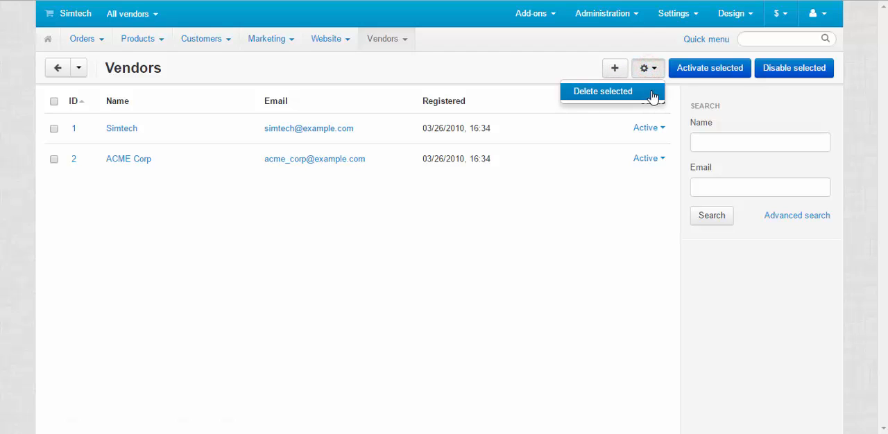
mouse_move(709, 68)
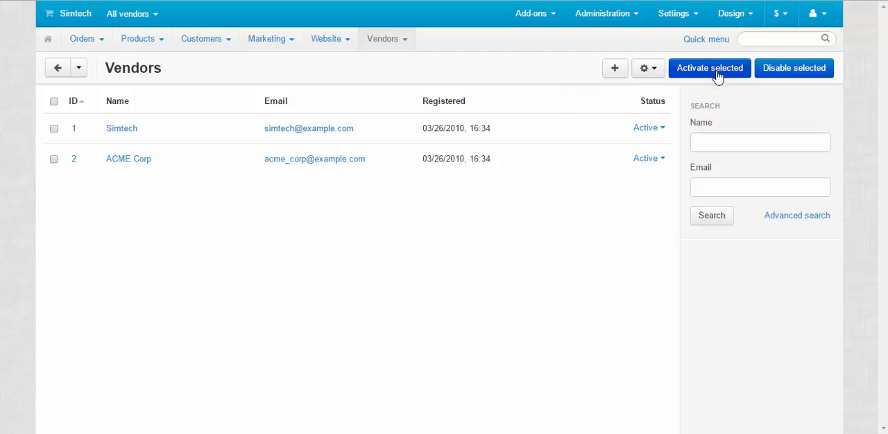
mouse_move(781, 73)
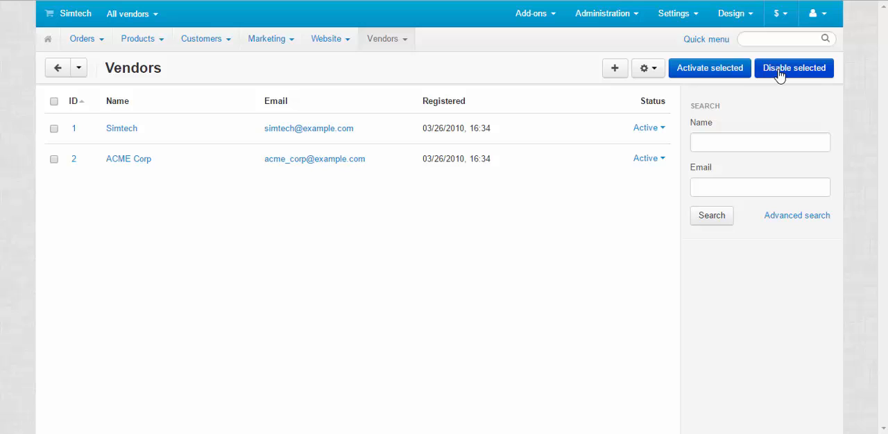
mouse_move(775, 78)
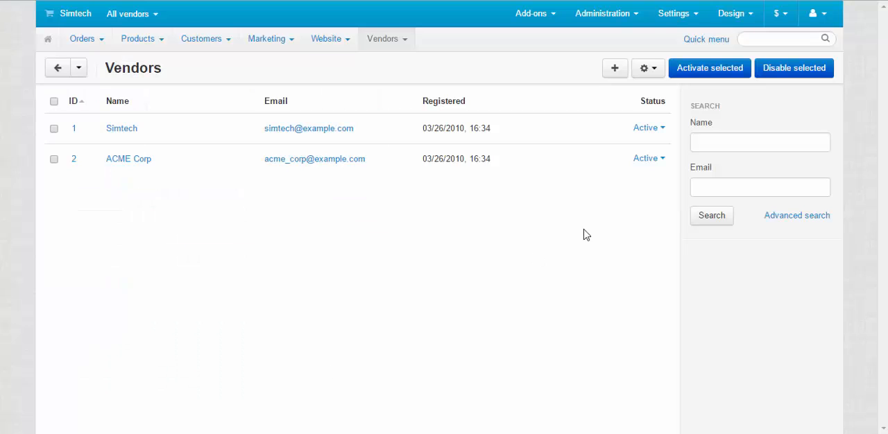
mouse_move(669, 105)
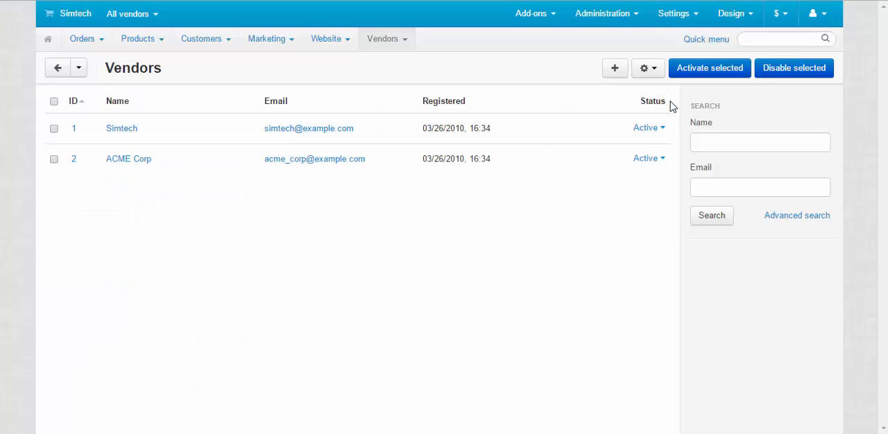
Step: Switch Simtech's status from Active to Disabled
click(650, 127)
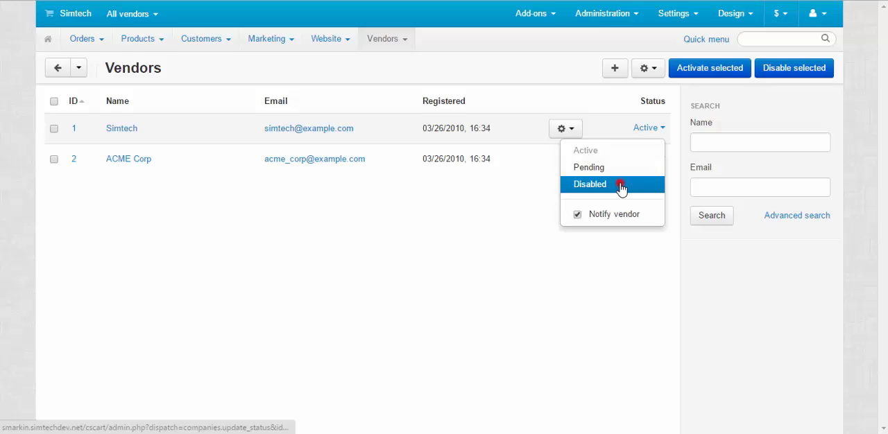
click(589, 184)
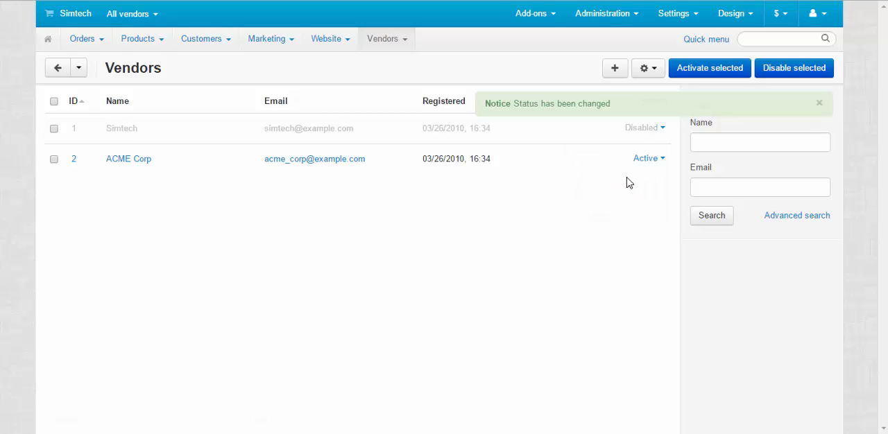